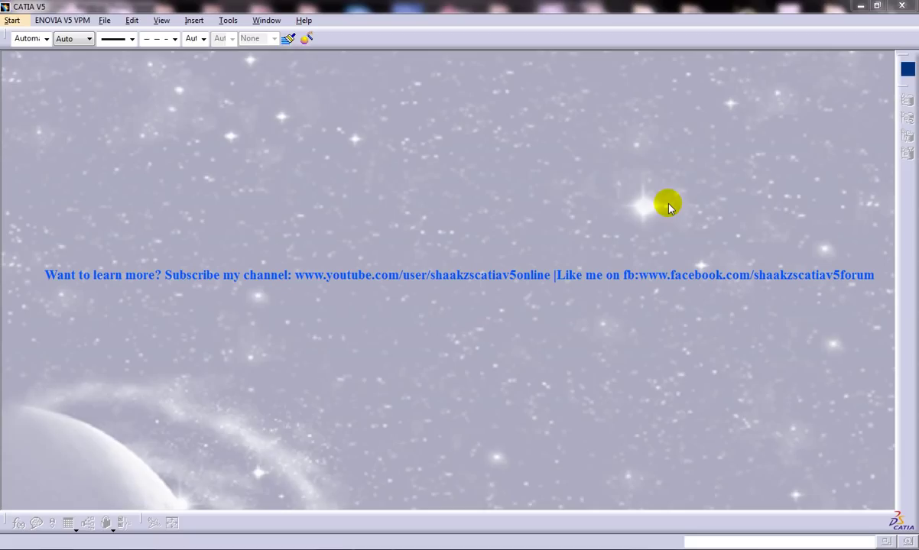
# Show the Tools menu after briefly checking the ENOVIA V5 VPM menu.
pyautogui.click(227, 20)
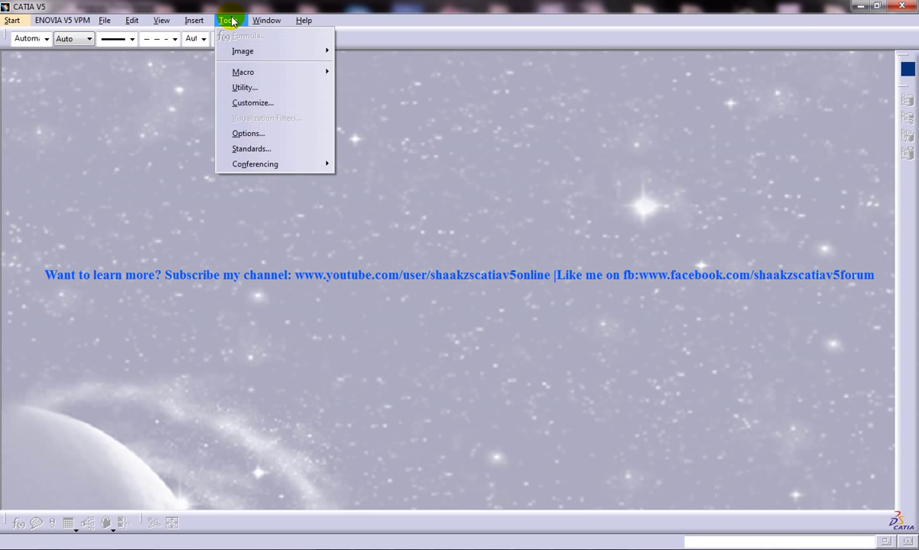
pyautogui.click(61, 20)
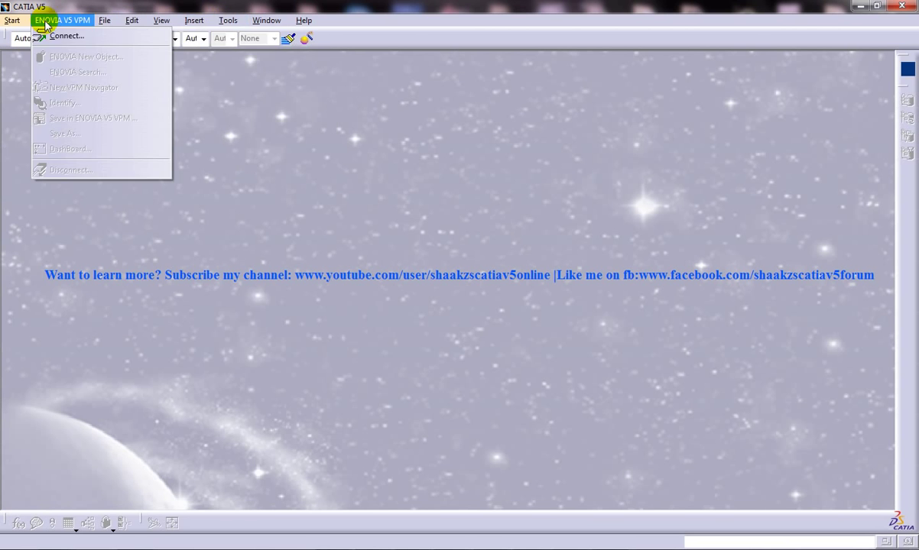
pyautogui.click(227, 20)
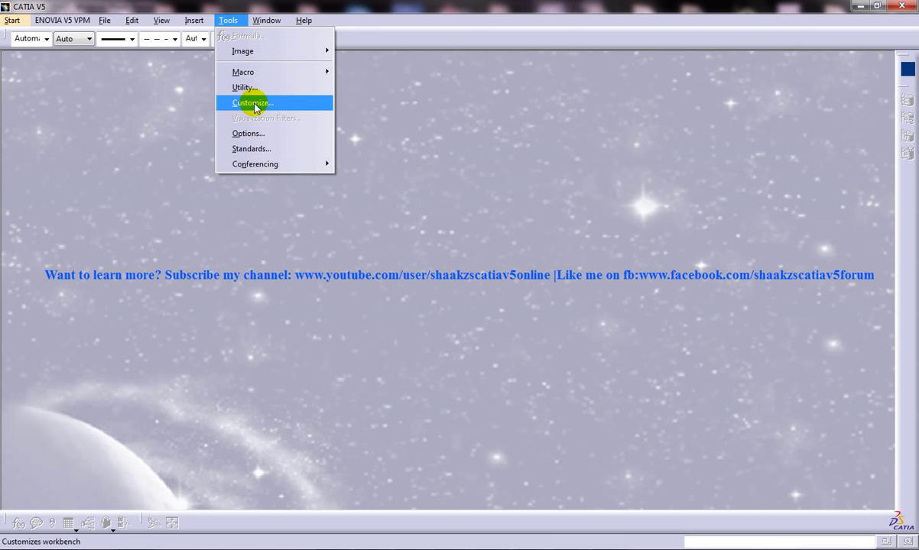
# Choose Tools > Options to bring up the Options dialog.
pyautogui.click(252, 102)
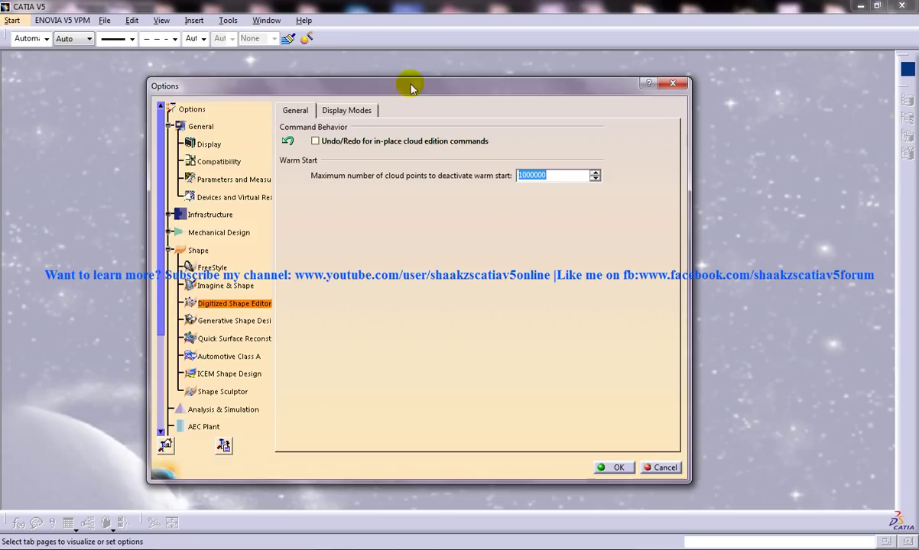
pyautogui.moveTo(353, 175)
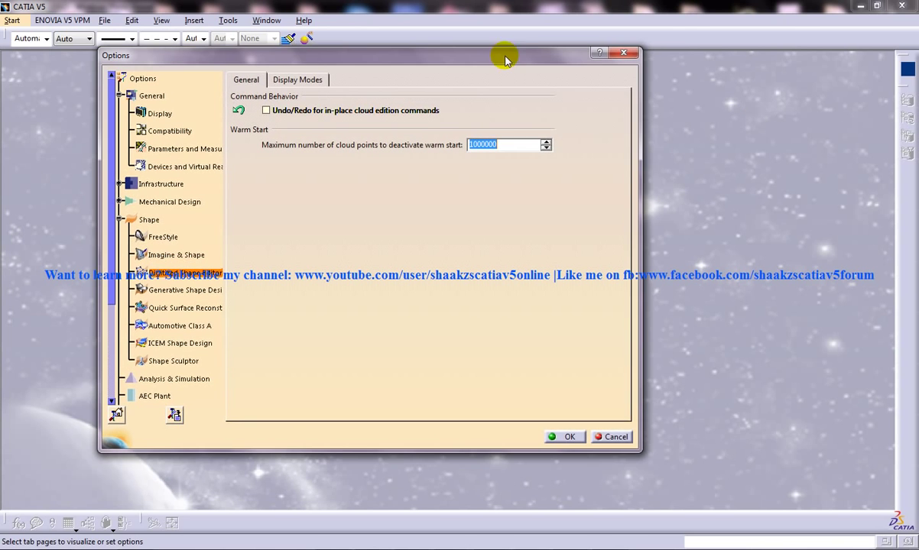
pyautogui.moveTo(246, 115)
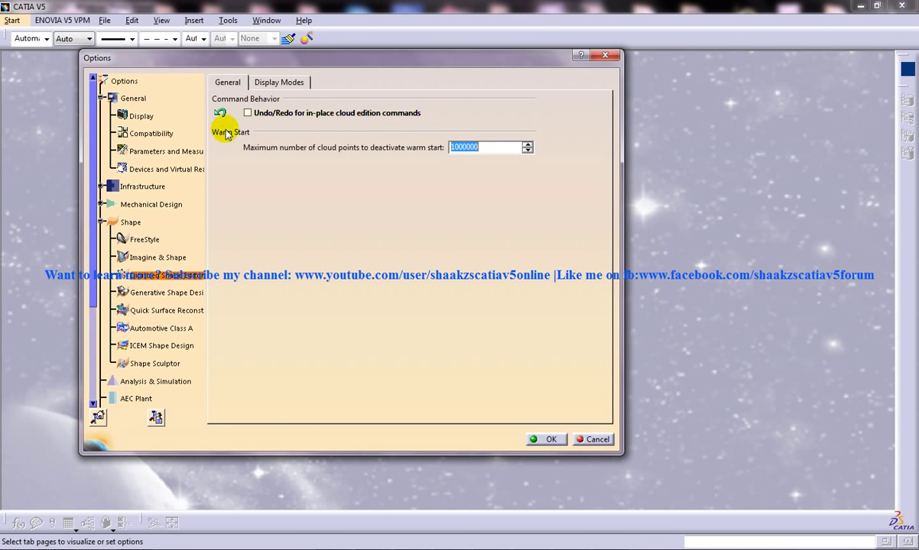
pyautogui.moveTo(149, 239)
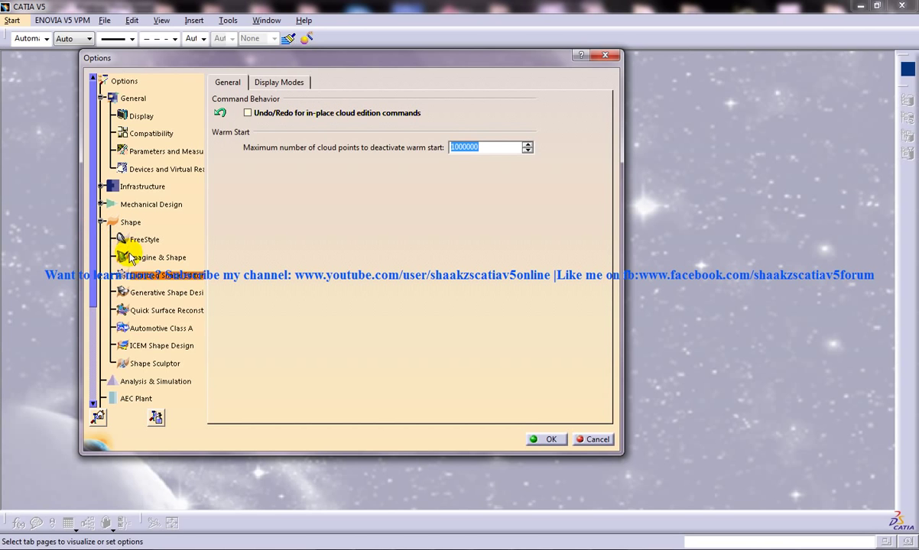
# Collapse Shape, expand General, and select Parameters and Measure in the Options tree.
pyautogui.click(104, 222)
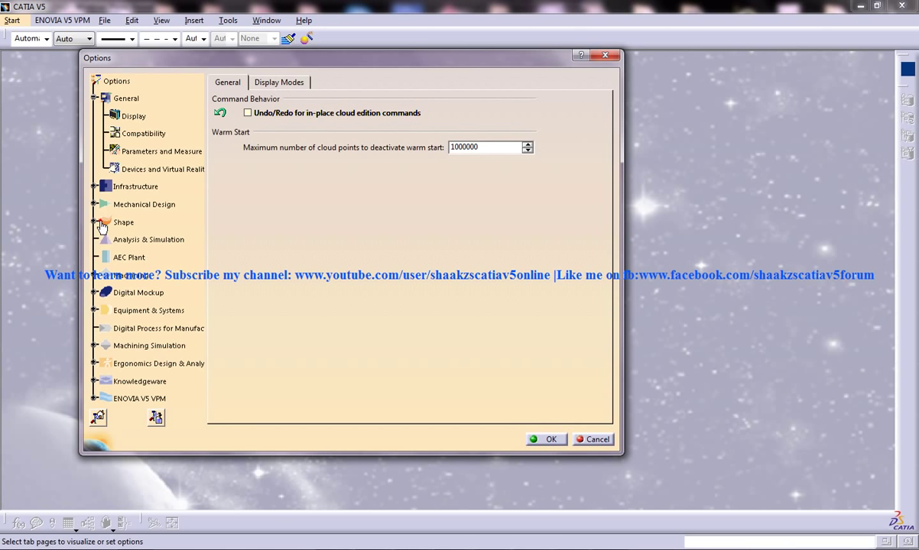
pyautogui.click(125, 98)
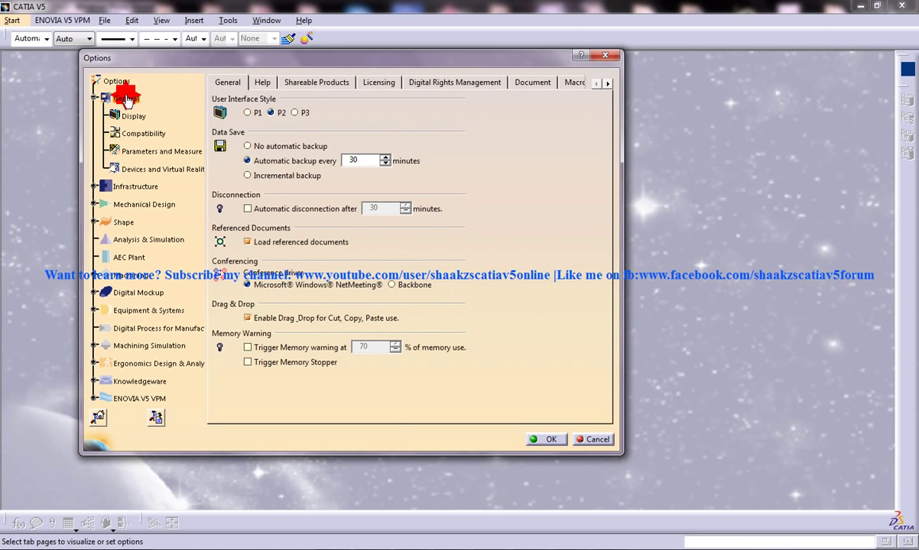
pyautogui.click(95, 98)
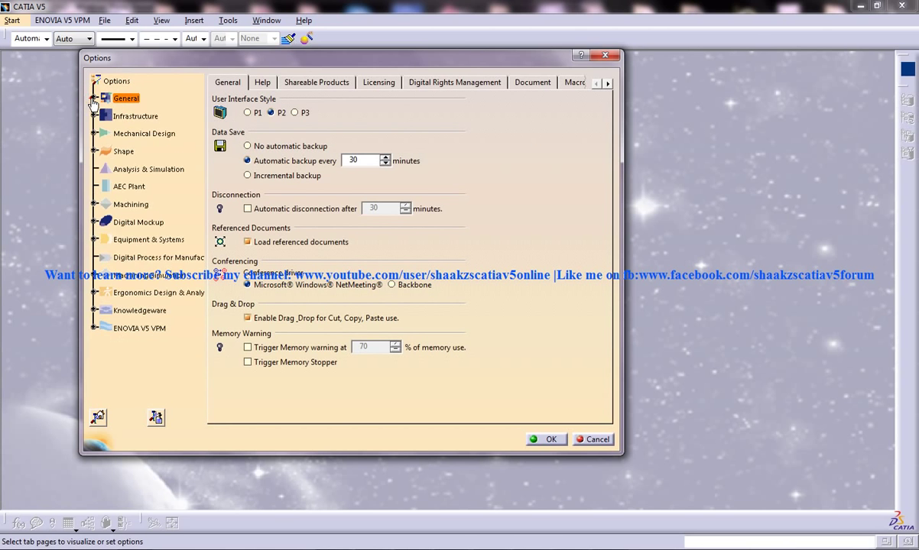
pyautogui.click(95, 97)
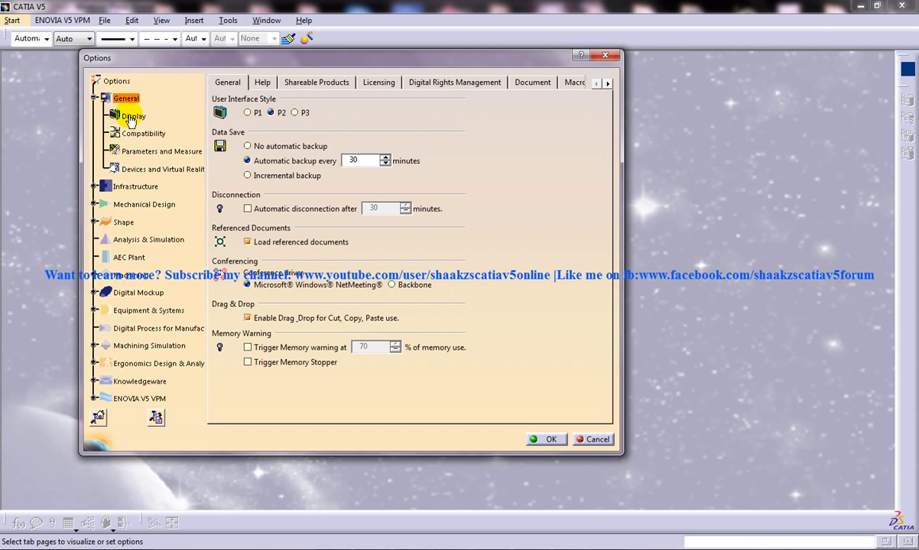
pyautogui.click(162, 151)
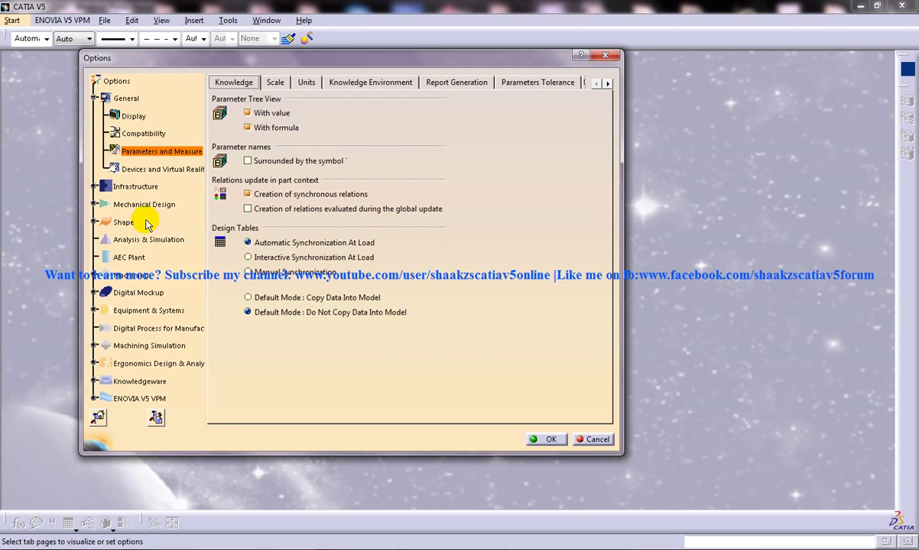
pyautogui.moveTo(103, 143)
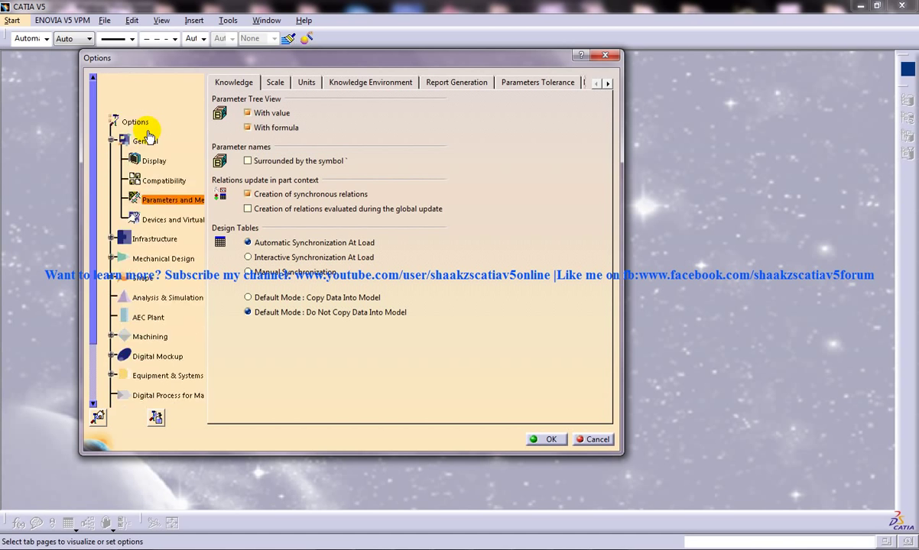
pyautogui.scroll(-3)
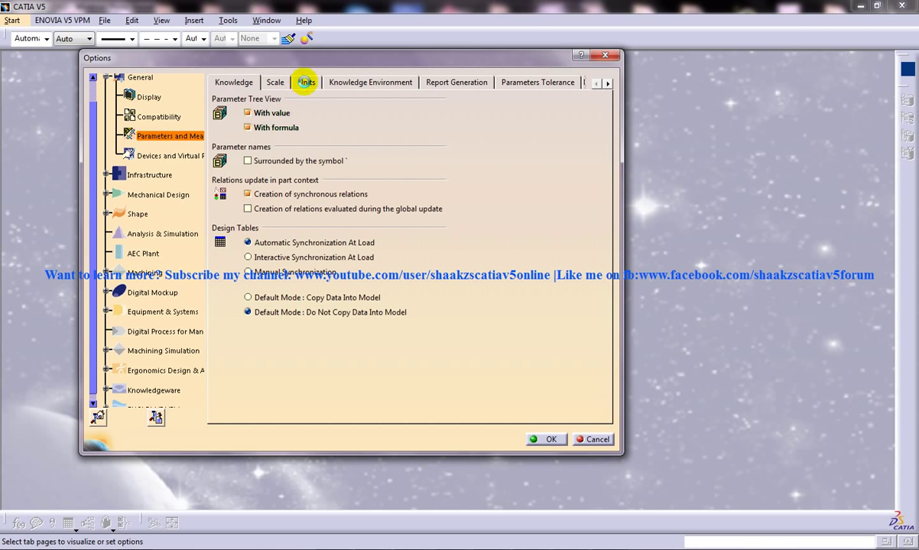
# On the Units tab, try Meter for Length, then set it to Millimeter.
pyautogui.click(305, 81)
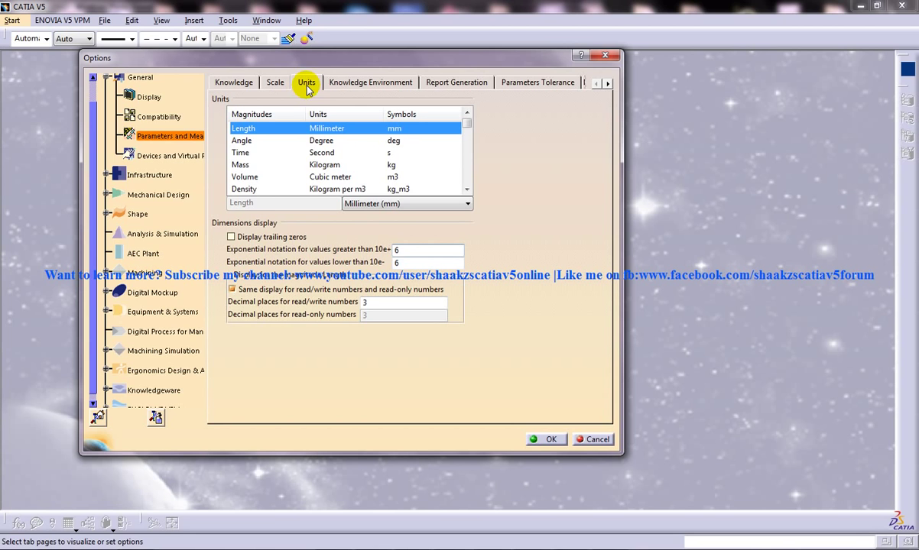
pyautogui.moveTo(285, 127)
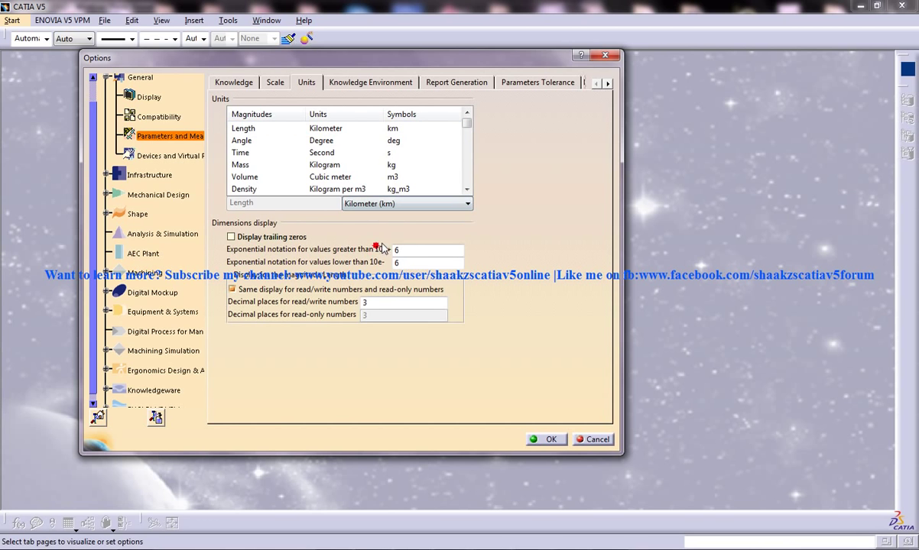
pyautogui.click(466, 203)
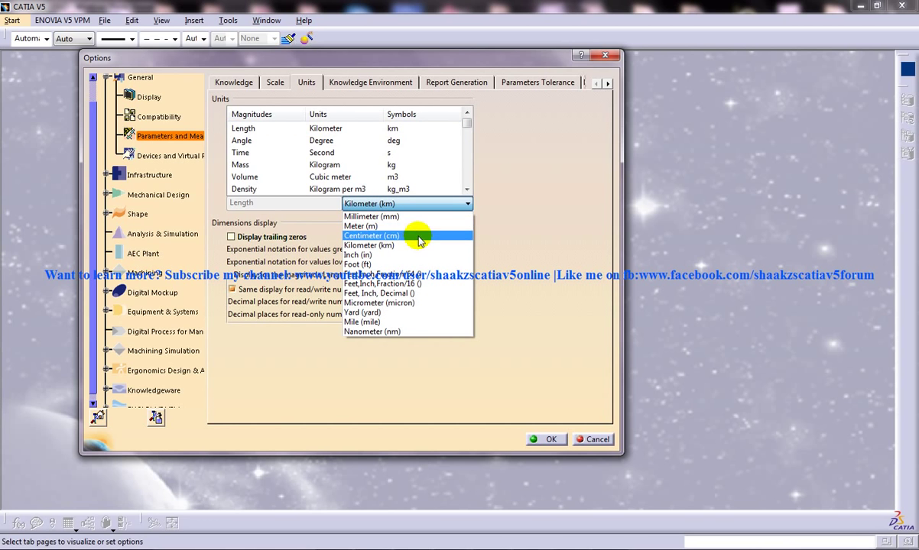
pyautogui.click(361, 226)
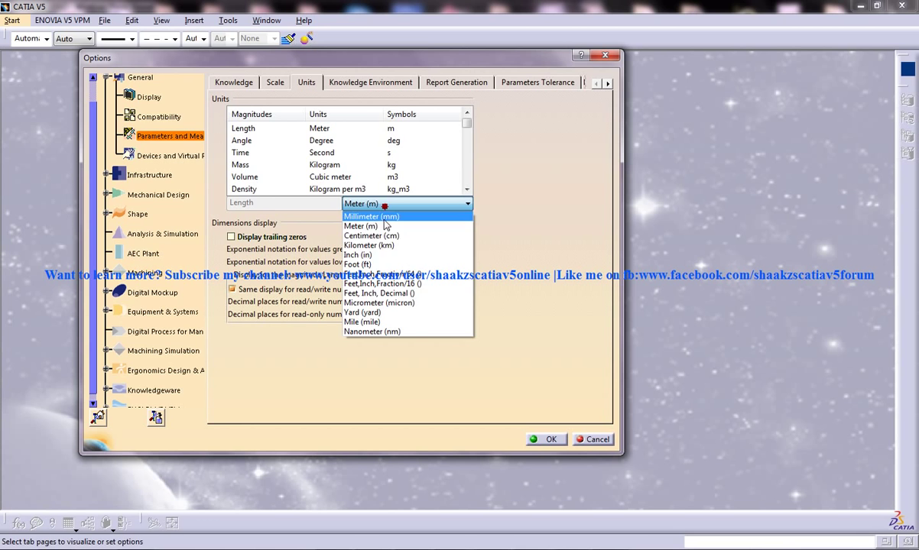
pyautogui.click(358, 255)
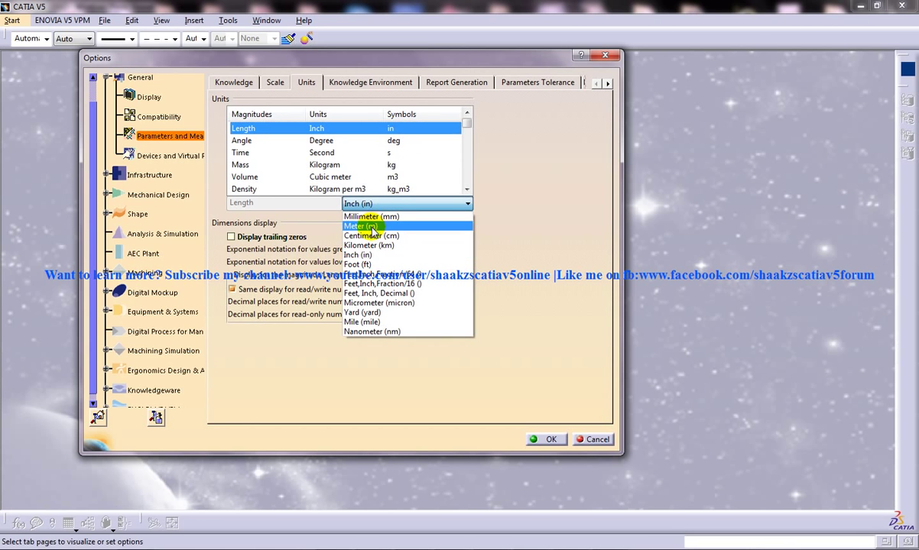
pyautogui.click(370, 217)
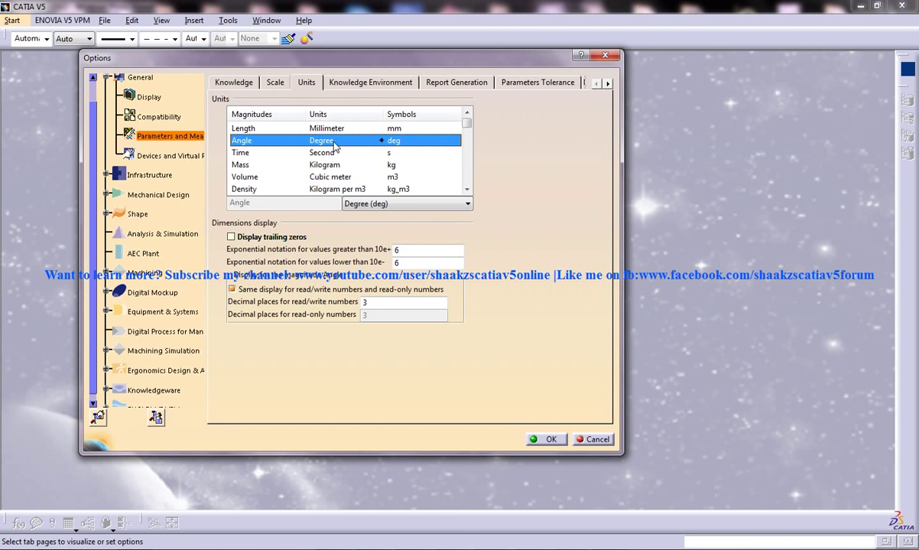
# Check the Angle unit row and confirm the Options dialog with OK.
pyautogui.click(467, 124)
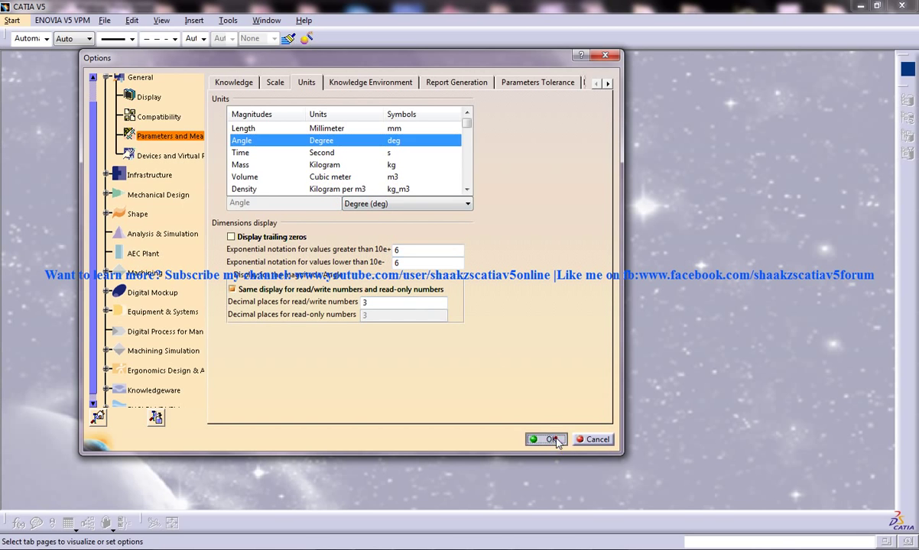
pyautogui.click(546, 440)
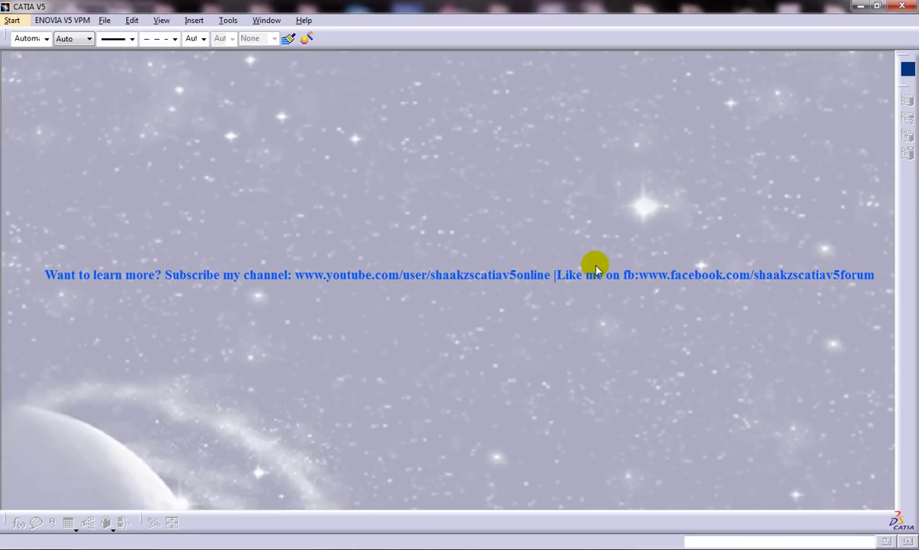